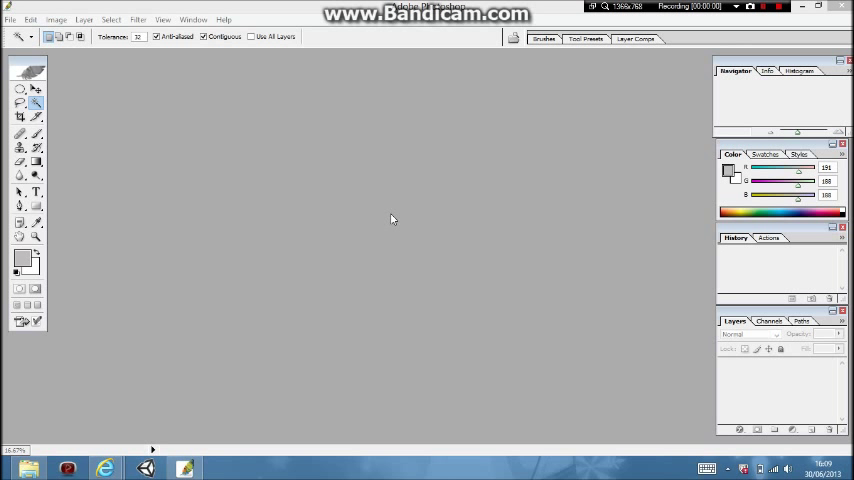
mouse_move(361, 210)
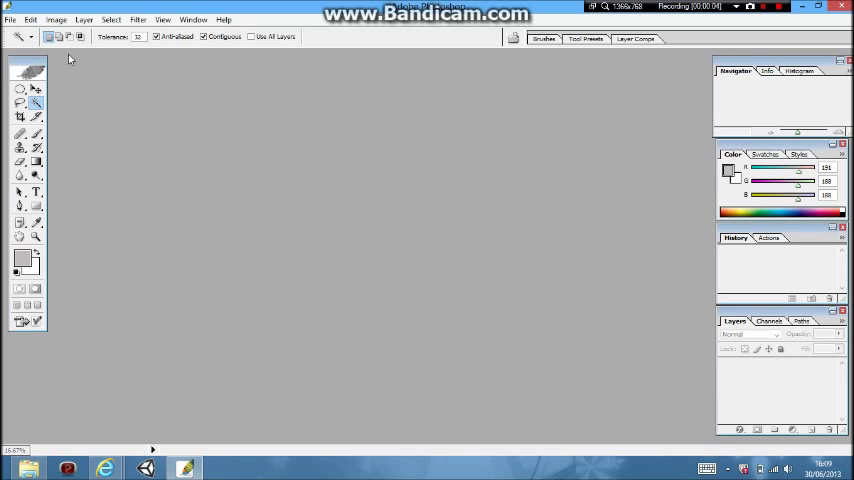
Open the 'Awesome' rainbow wallpaper image from My Pictures via File > Open
left_click(10, 19)
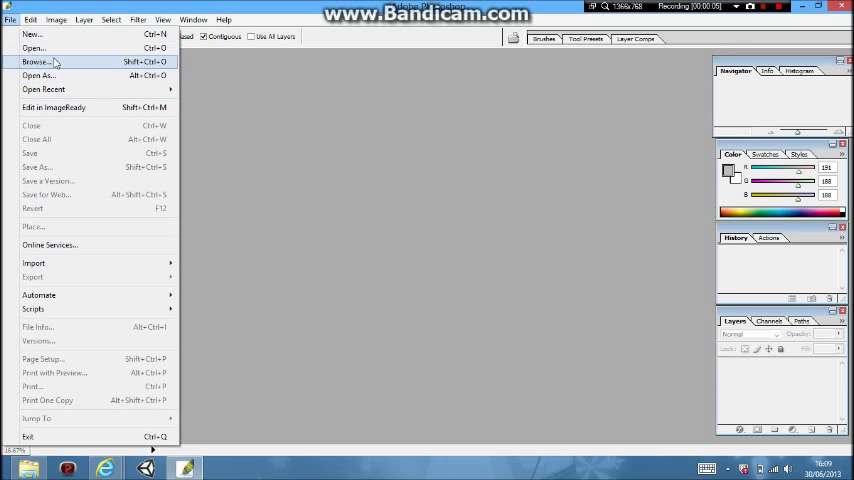
left_click(33, 48)
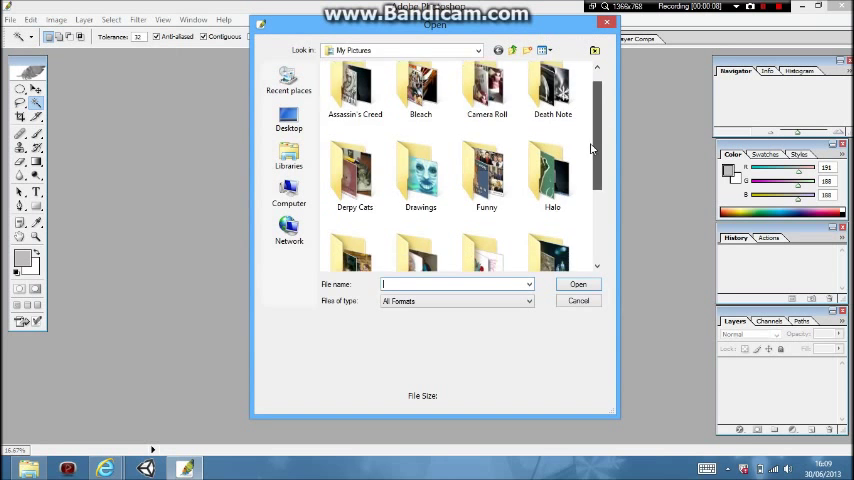
left_click(420, 225)
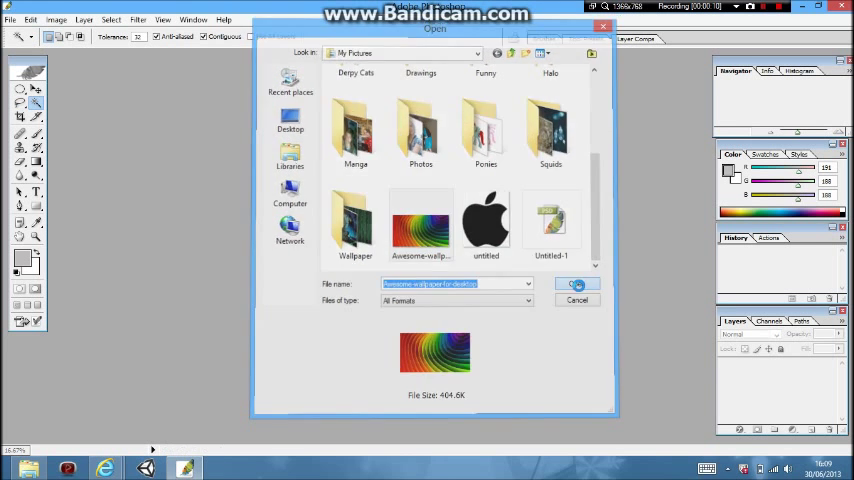
left_click(577, 284)
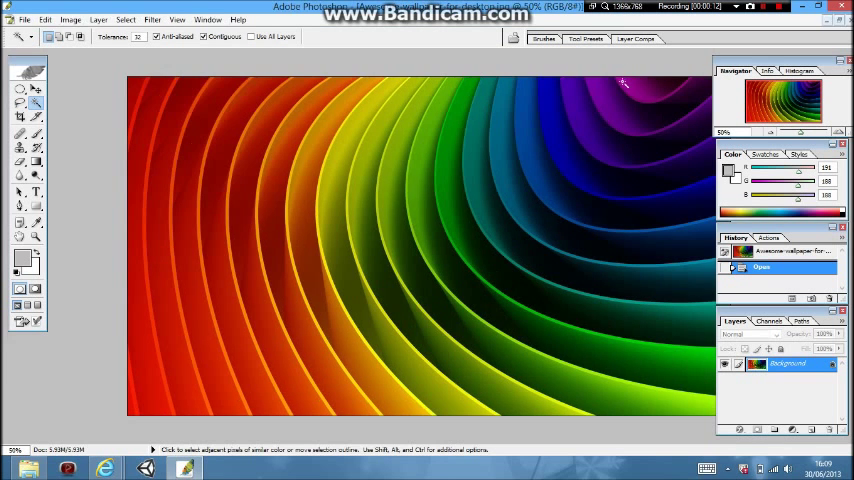
mouse_move(257, 95)
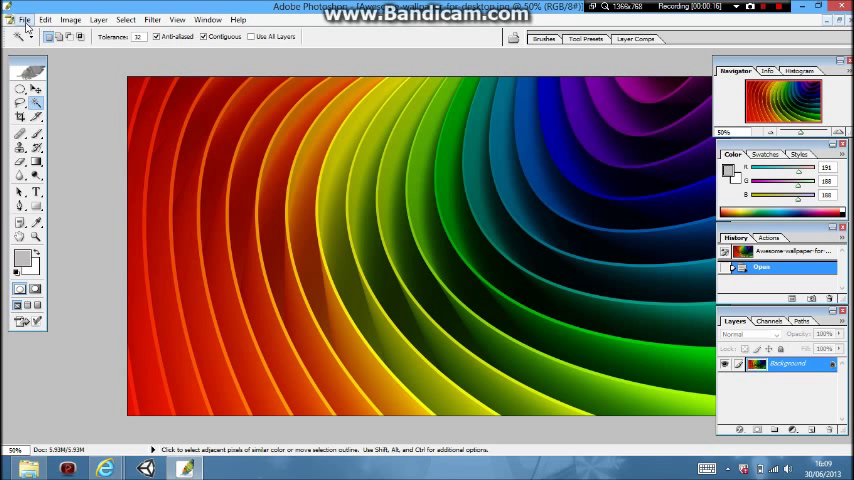
Open untitled.png, the black Apple logo on transparency, as a second document
left_click(23, 19)
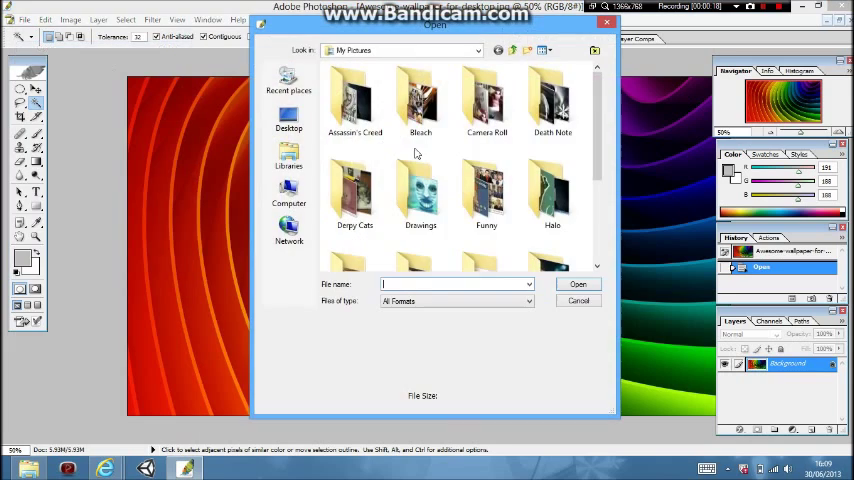
left_click(486, 222)
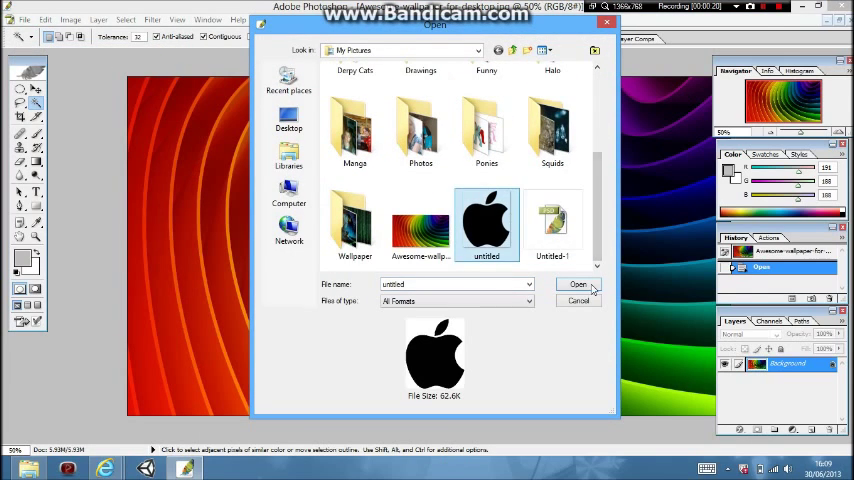
left_click(578, 285)
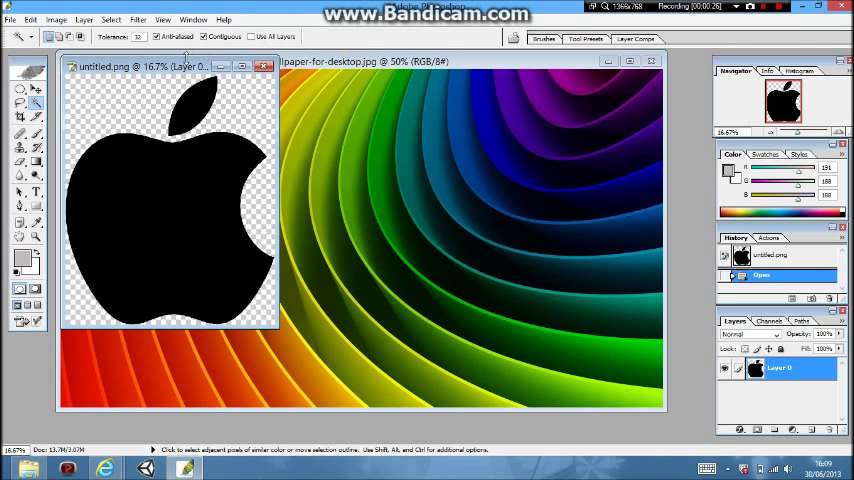
Drag the Apple logo from untitled.png onto the wallpaper document as a new layer
left_click_drag(175, 66, 585, 133)
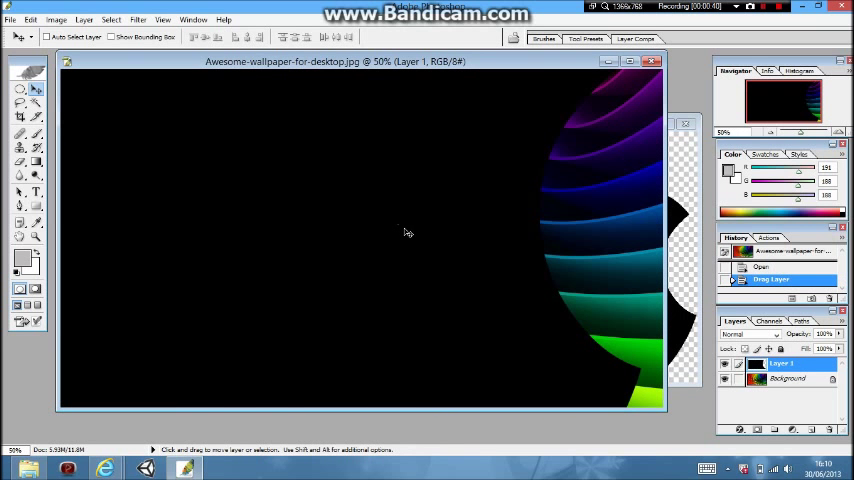
Free Transform the logo layer, moving it and scaling it over the wallpaper's centre
left_click(31, 19)
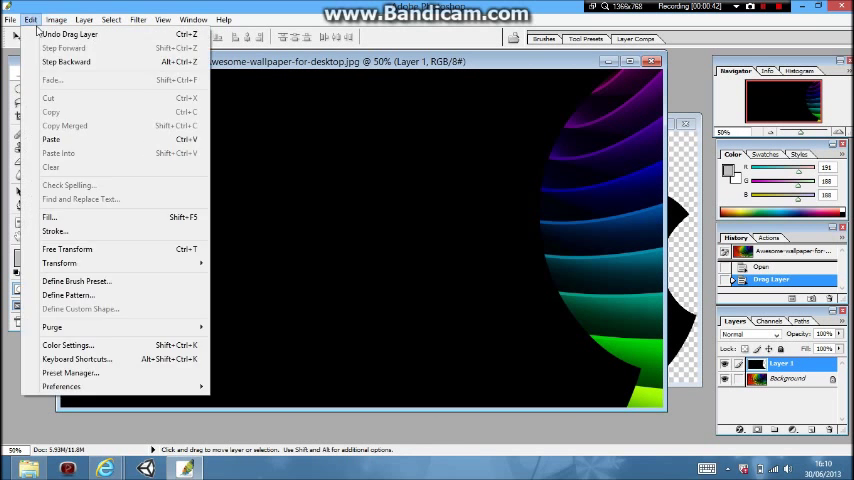
left_click(67, 249)
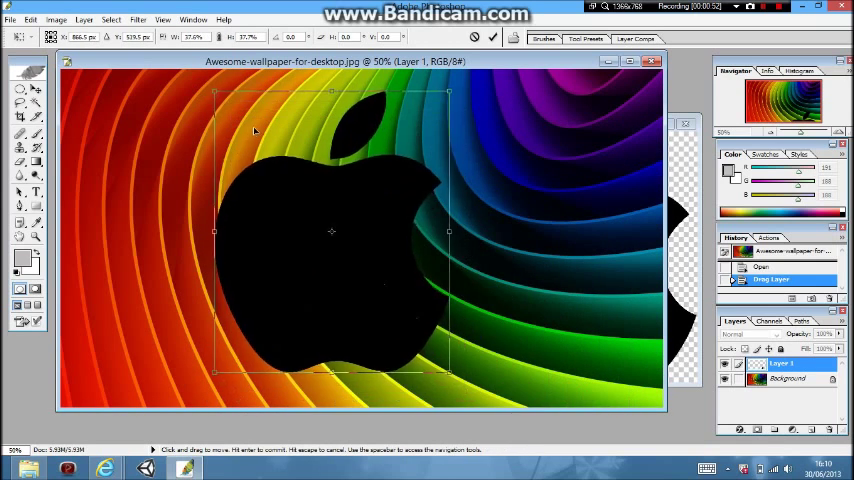
left_click_drag(332, 232, 295, 210)
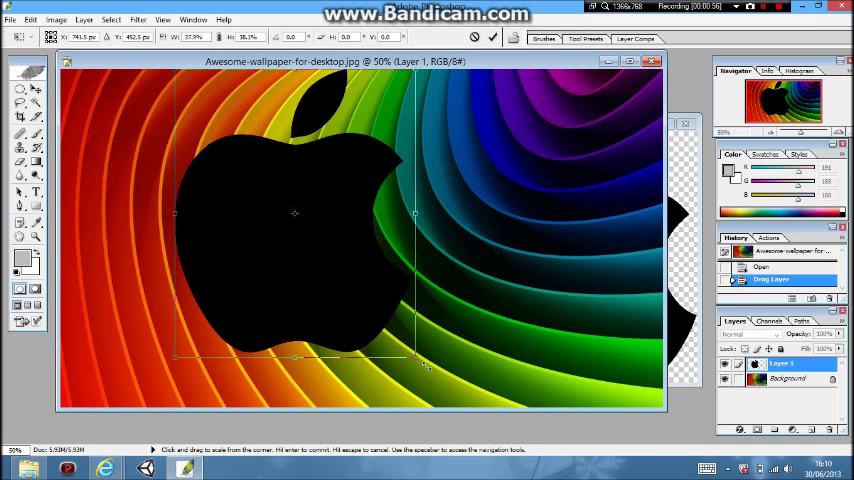
left_click_drag(415, 213, 481, 238)
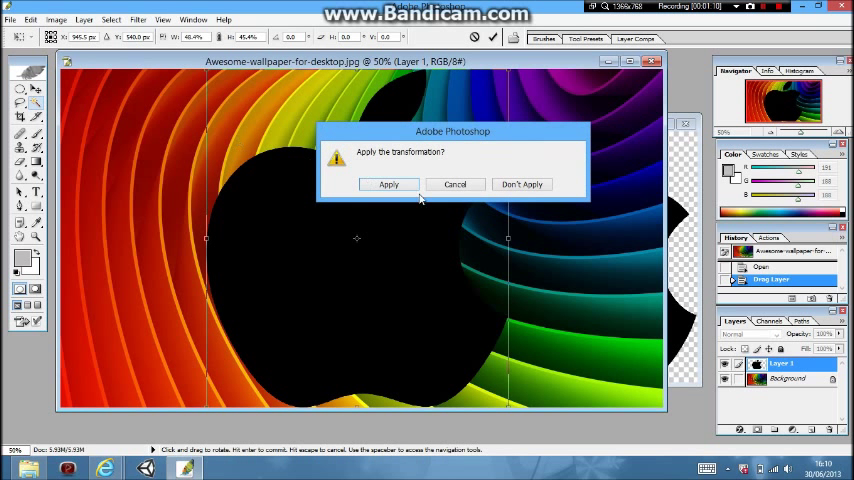
Apply the transform, Magic Wand the logo body, copy Background inside it, add Layer 2
left_click(388, 184)
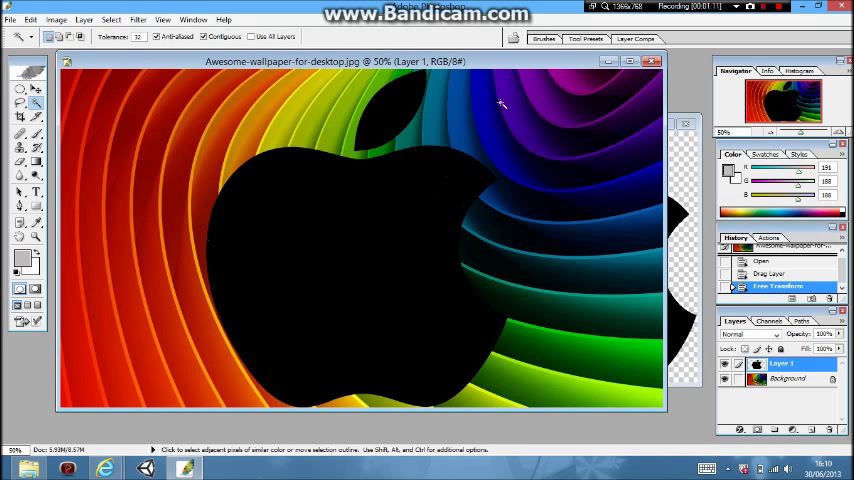
left_click(380, 200)
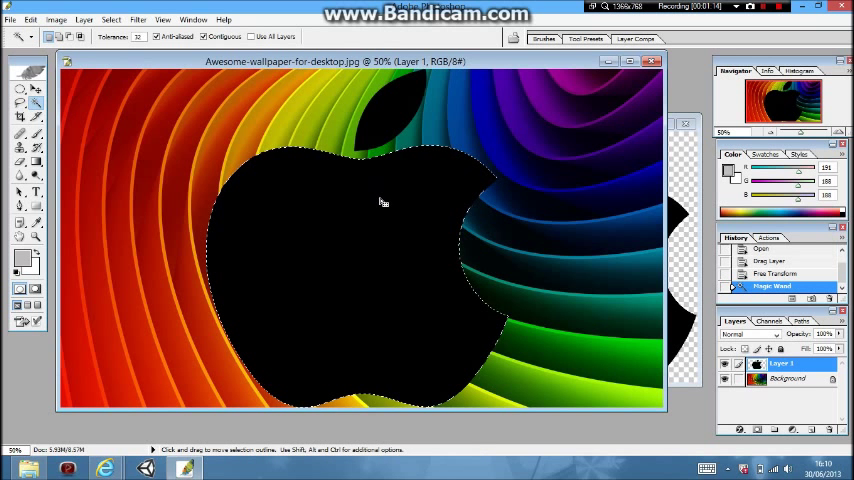
left_click(788, 378)
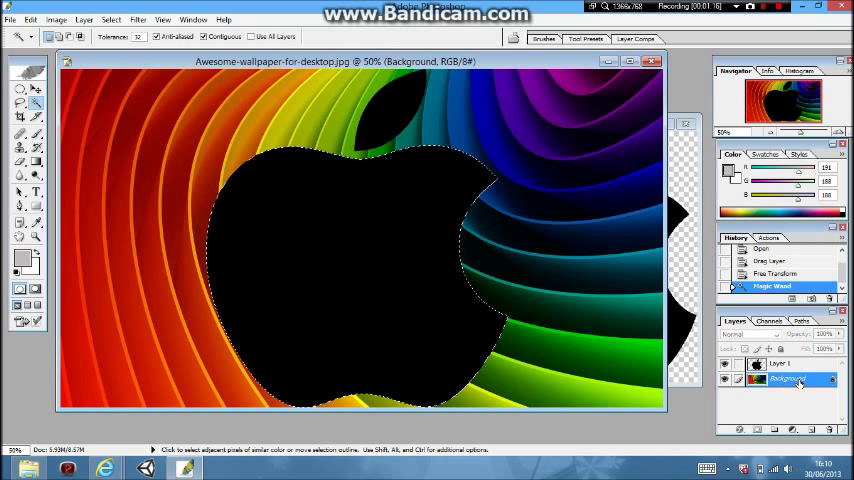
left_click(727, 363)
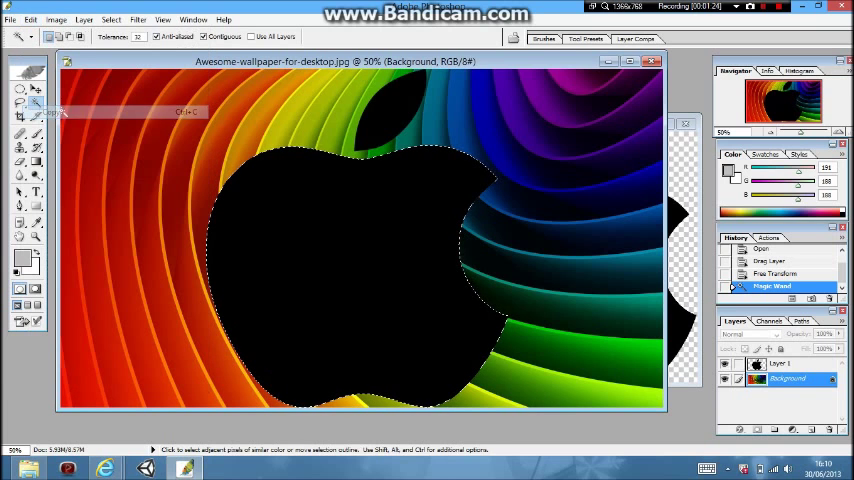
left_click(778, 363)
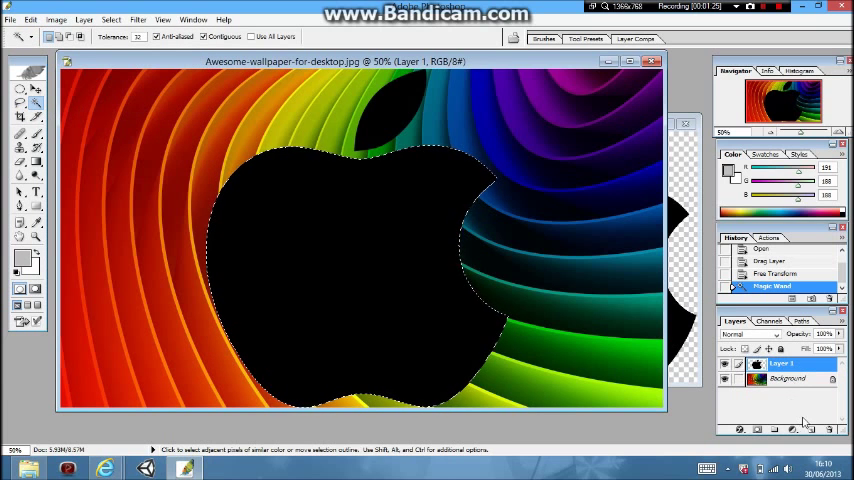
left_click(793, 429)
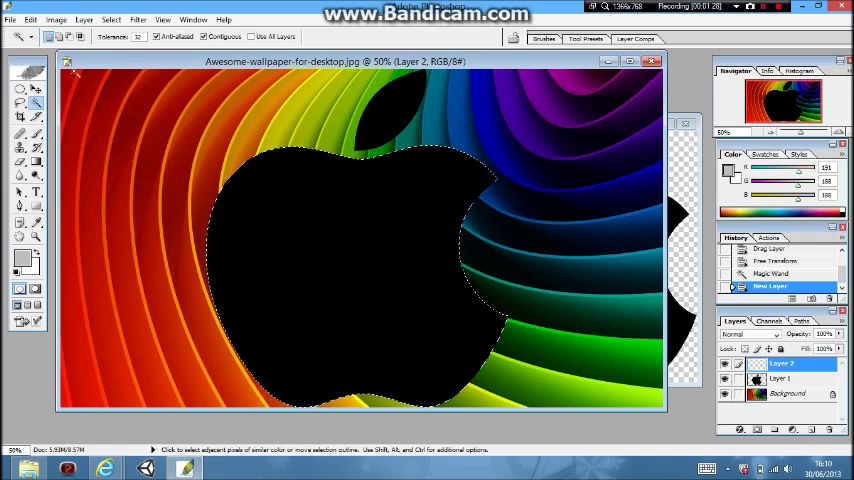
Paste the copied logo-shaped wallpaper into Layer 2 and reselect the Background layer
left_click(31, 19)
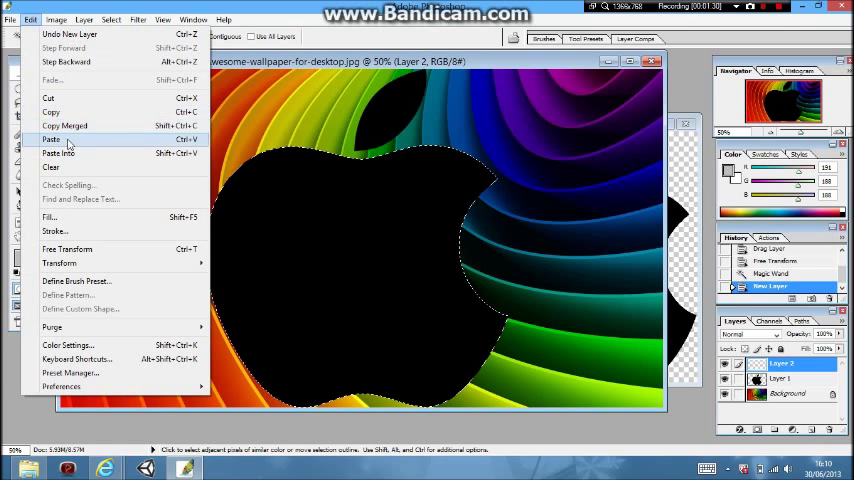
left_click(51, 139)
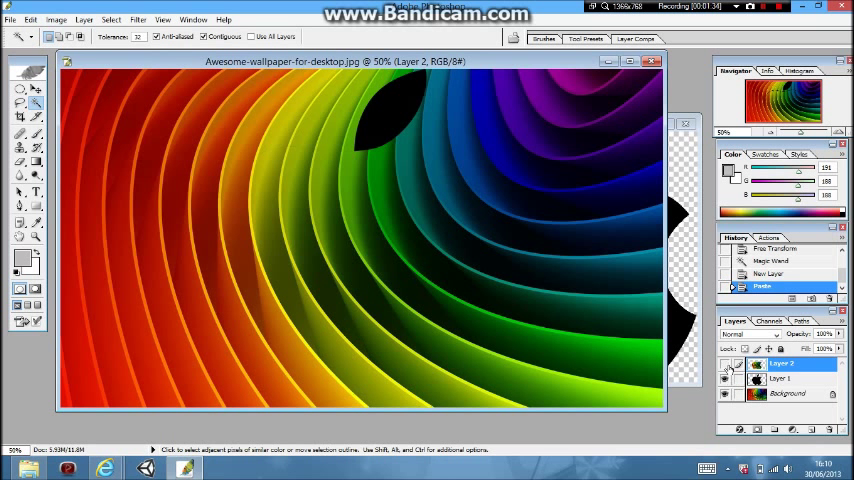
left_click(783, 379)
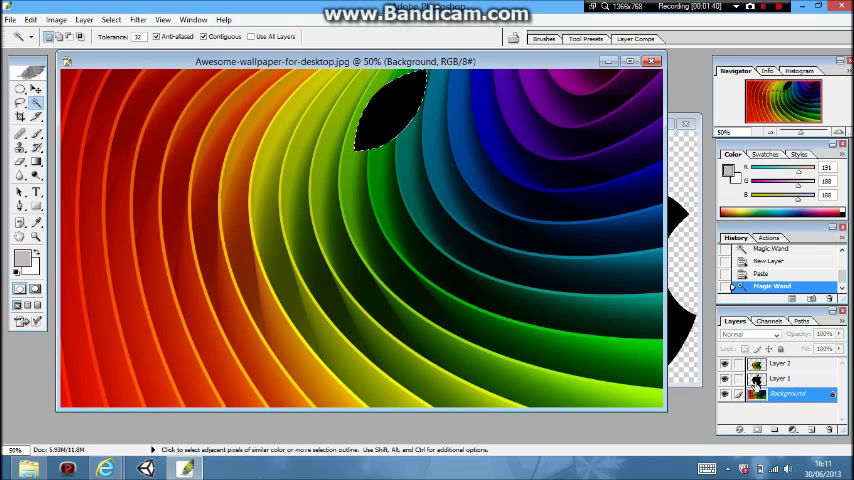
Paste the leaf-shaped wallpaper as Layer 3 and Merge Down into Layer 2
left_click(31, 19)
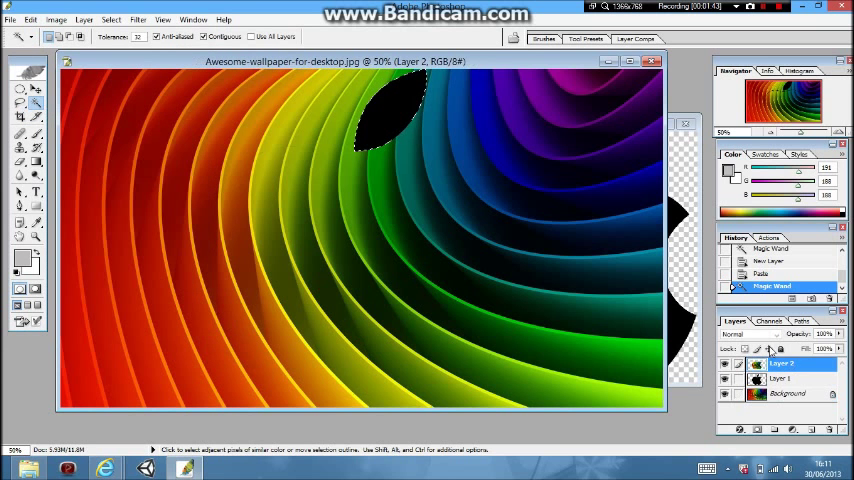
left_click(31, 19)
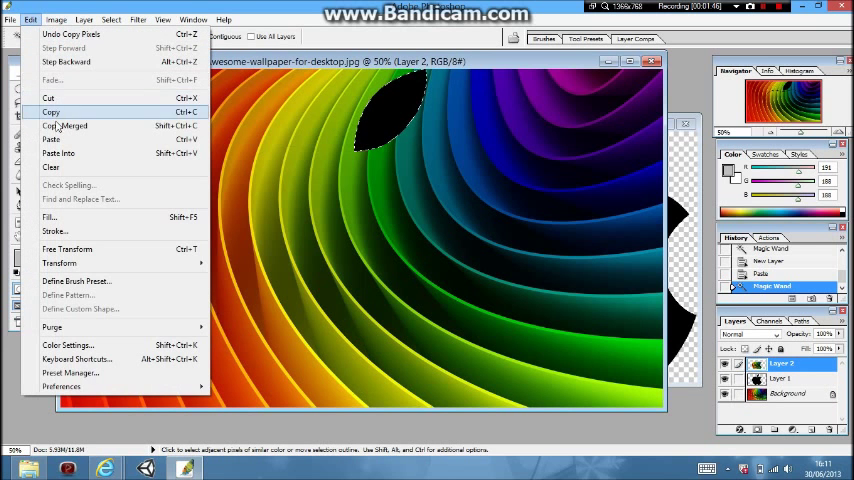
left_click(51, 139)
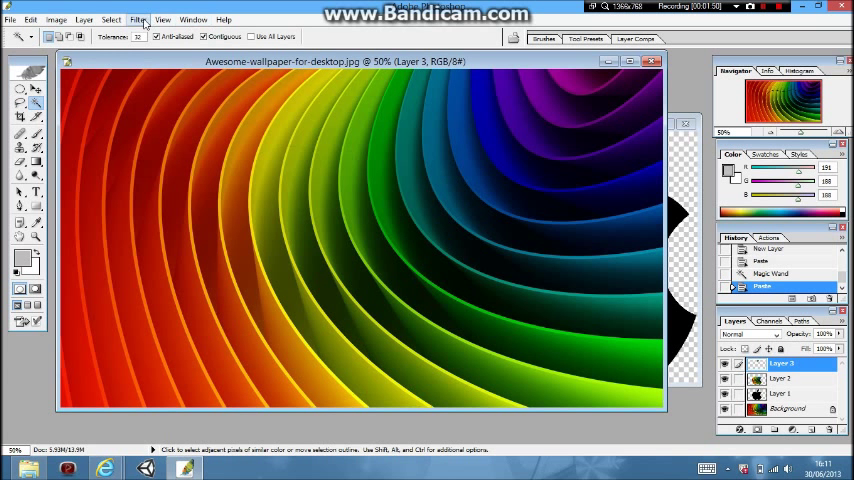
left_click(84, 19)
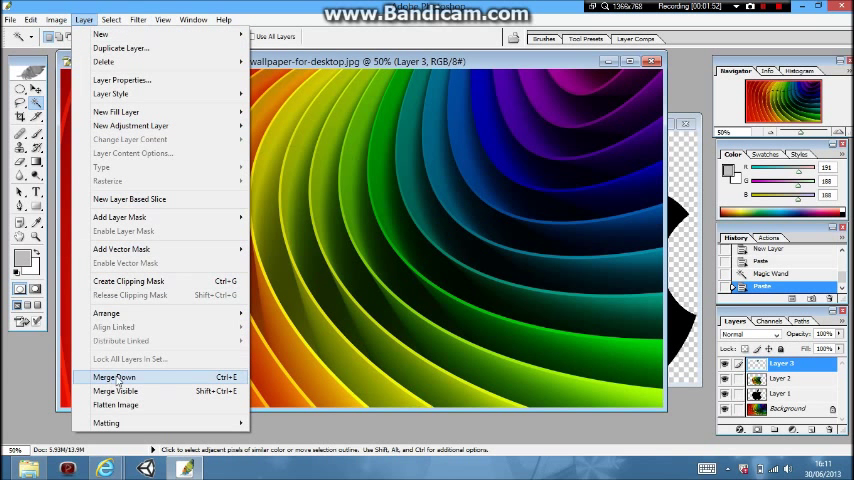
left_click(114, 377)
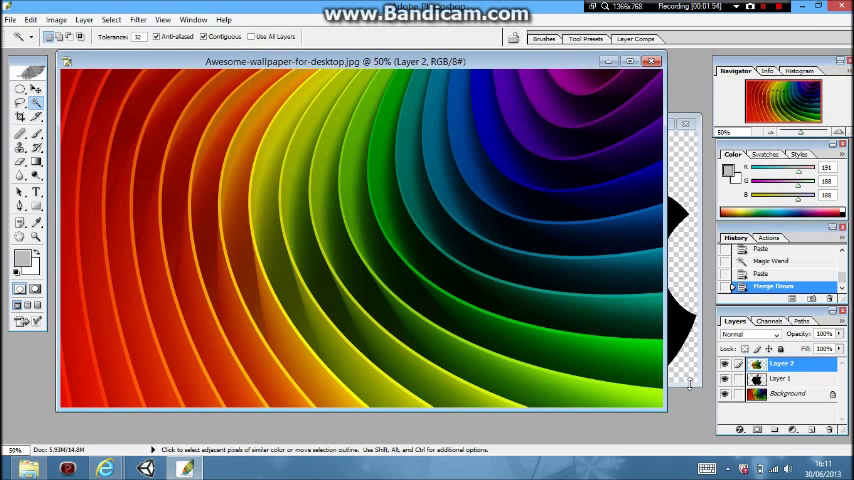